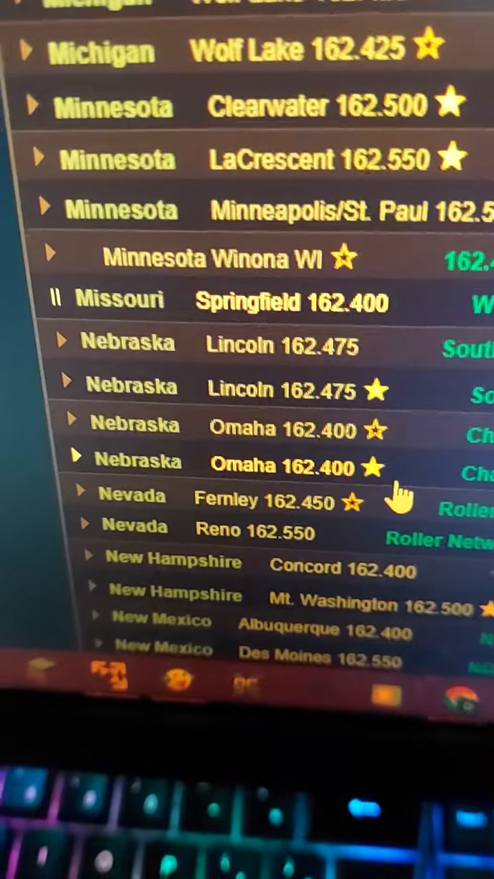
pyautogui.scroll(-3)
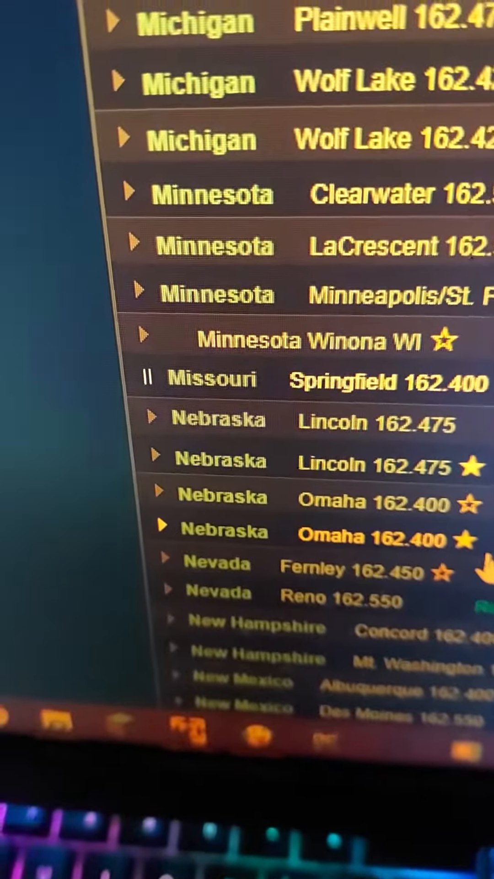